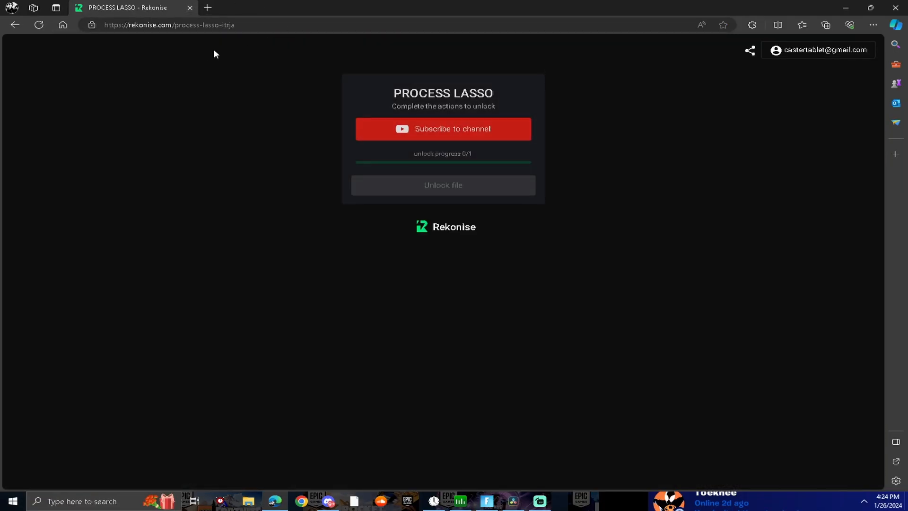
# - Complete the channel-subscribe task to reach 1/1 unlock progress and request the Process Lasso file
pyautogui.click(442, 129)
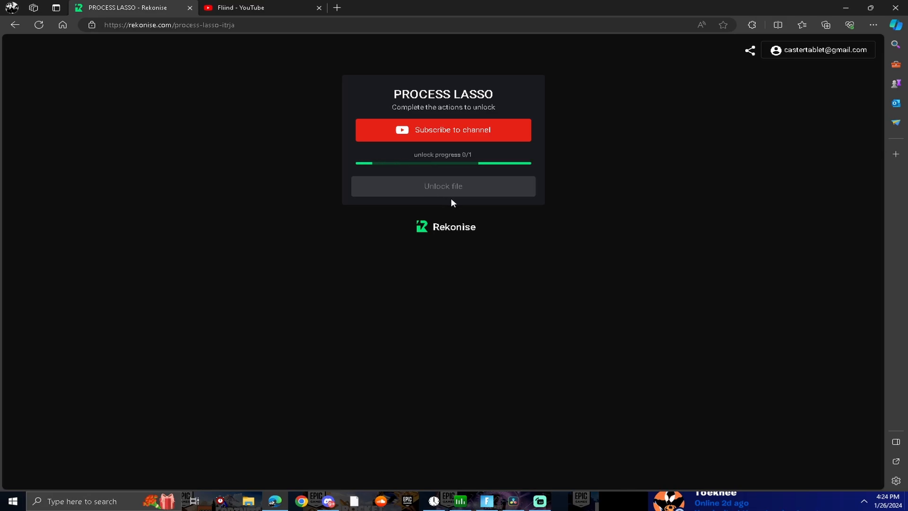
pyautogui.click(443, 129)
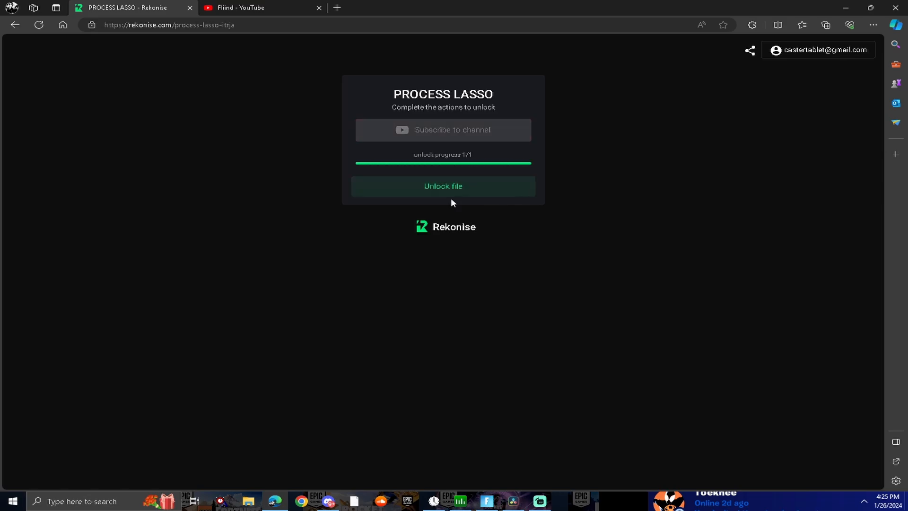
pyautogui.click(443, 187)
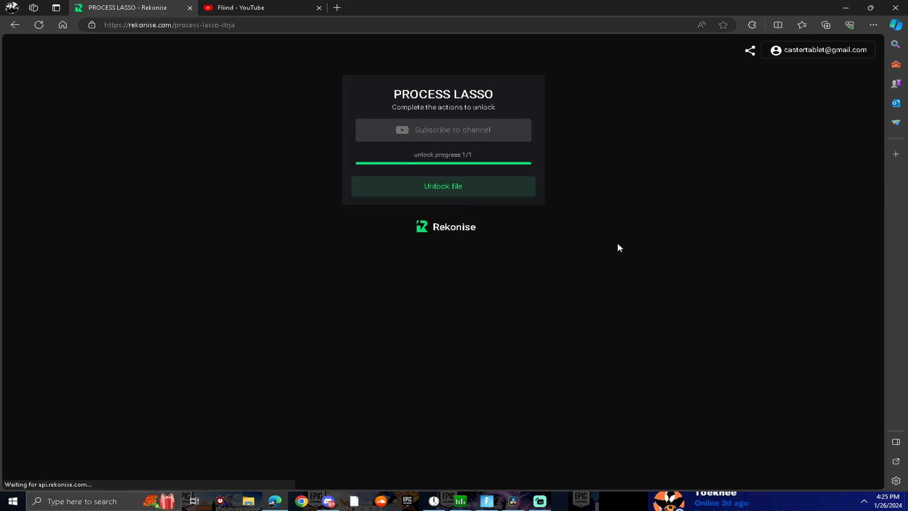
pyautogui.click(824, 25)
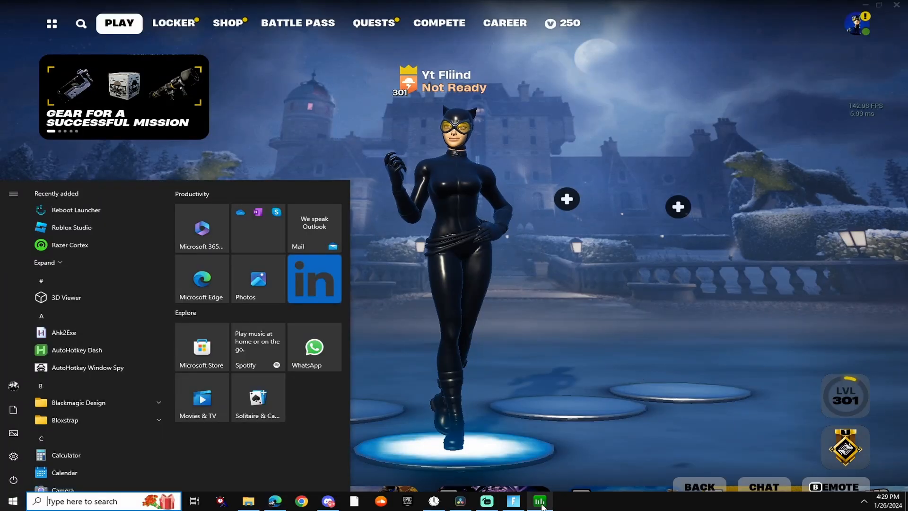
# - Set FortniteClient-Win64-Shipping.exe to always run at High CPU priority
pyautogui.click(538, 501)
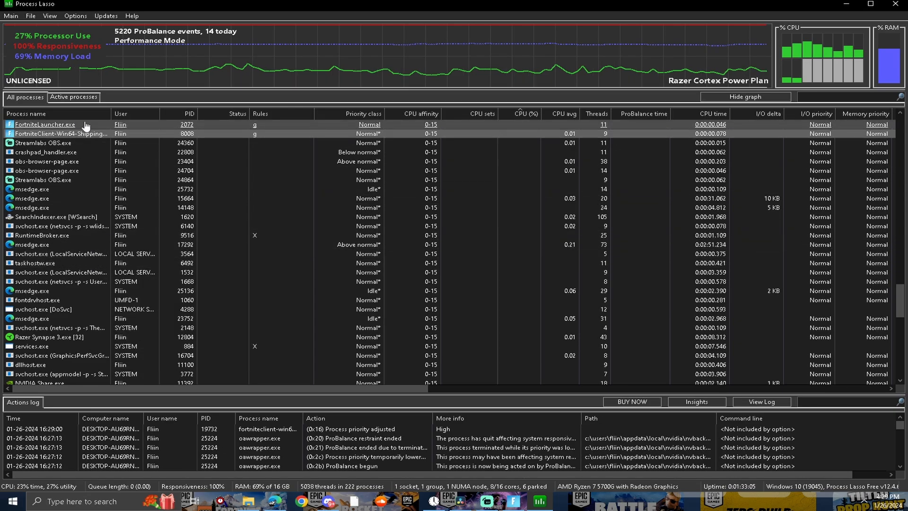
pyautogui.rightClick(58, 134)
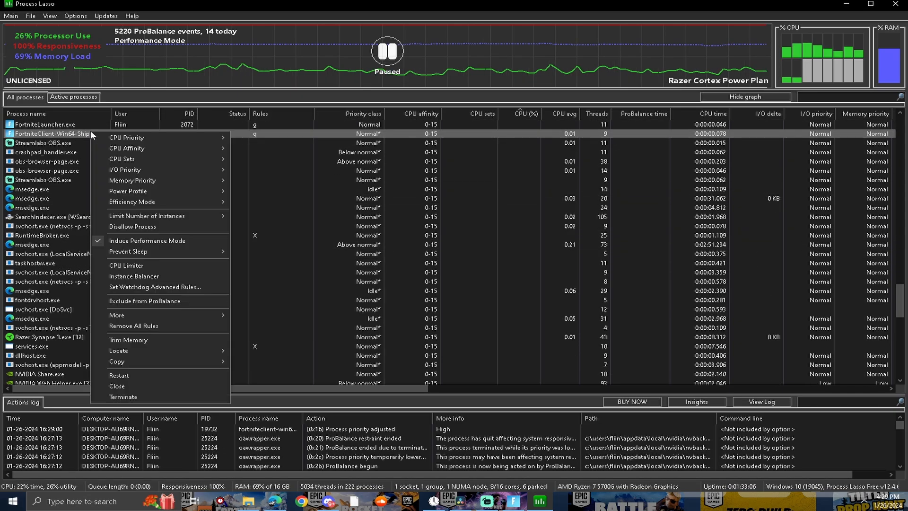
pyautogui.moveTo(256, 148)
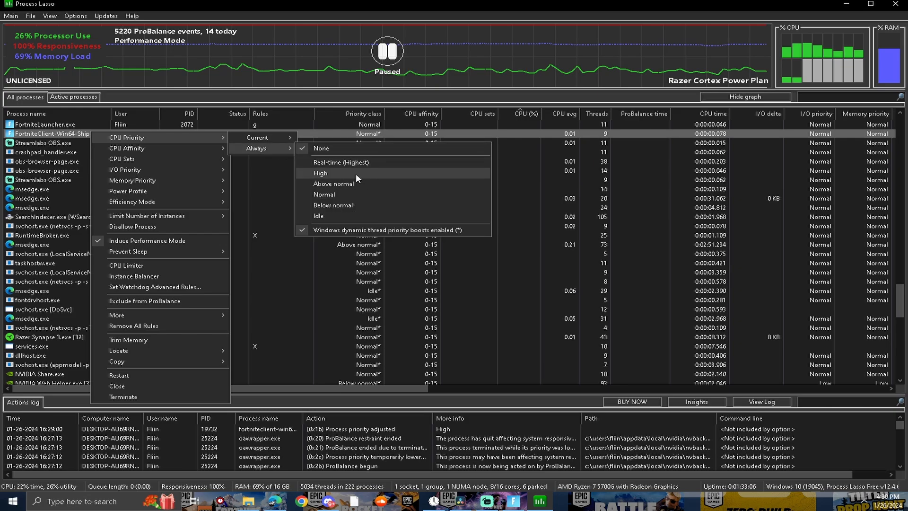
pyautogui.click(321, 172)
pyautogui.write('CMD')
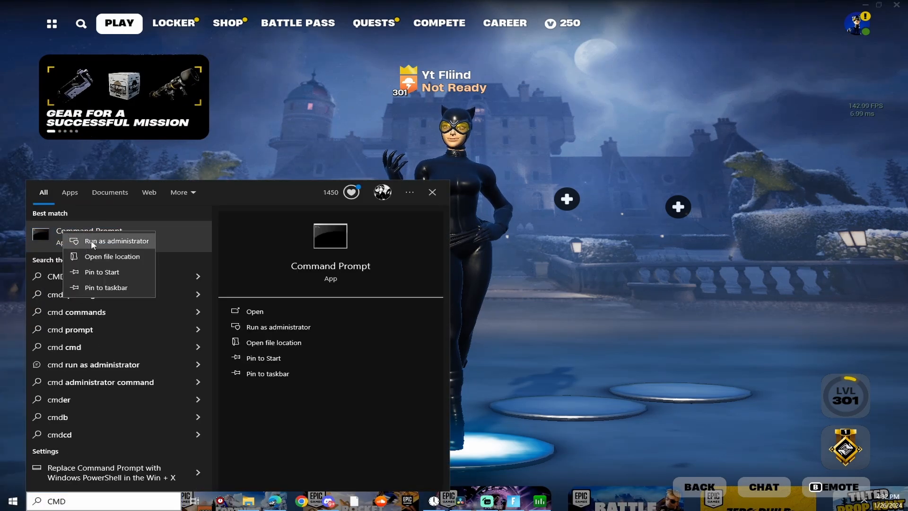
# - Run the powercfg -duplicatescheme command in an administrator Command Prompt
pyautogui.click(116, 241)
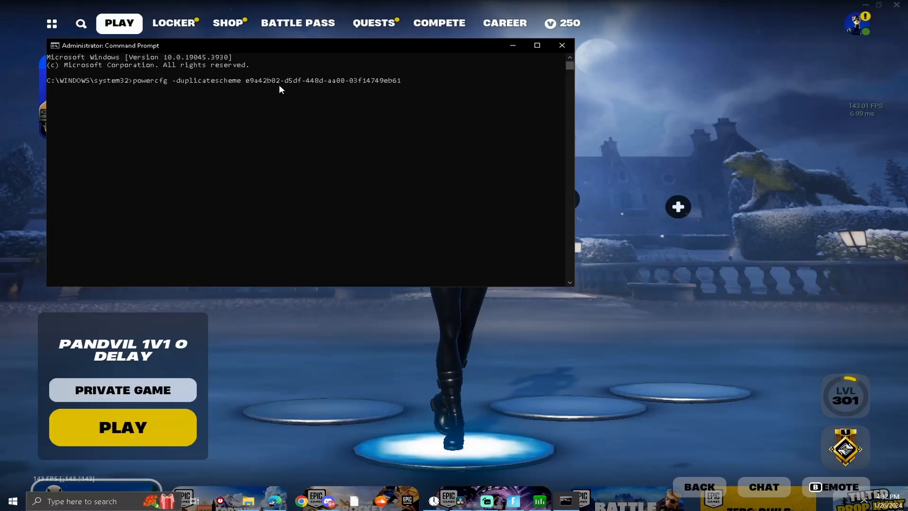
pyautogui.press('enter')
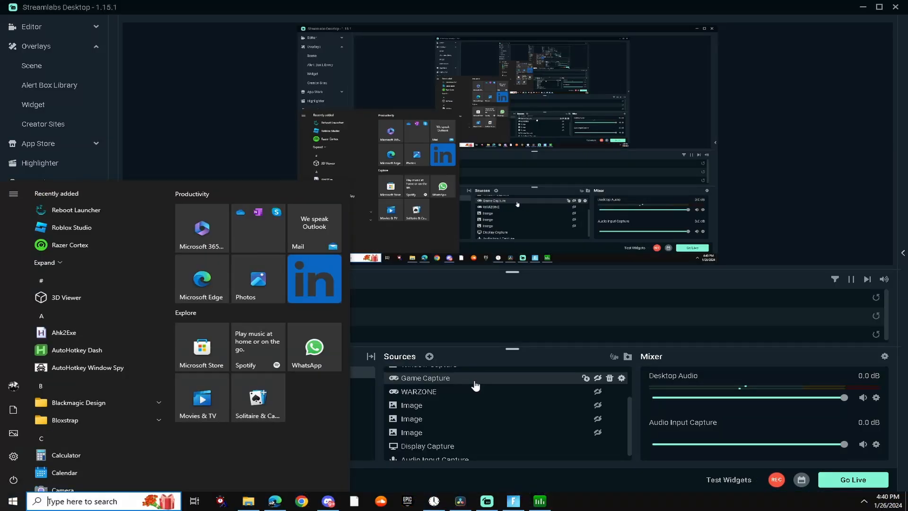
# - Show the Power Options plan list scrolled to the two Ultimate Performance plans via 'edit power plan' search
pyautogui.write('edit power plan')
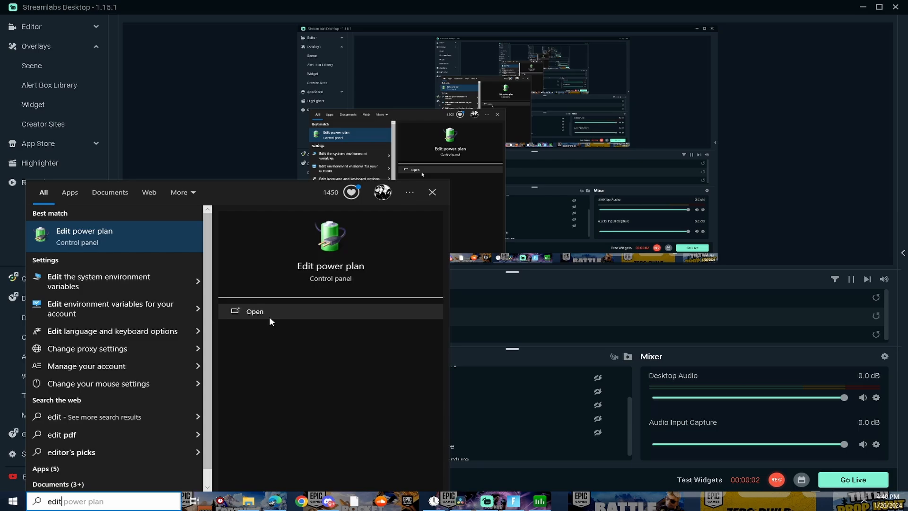
pyautogui.click(254, 311)
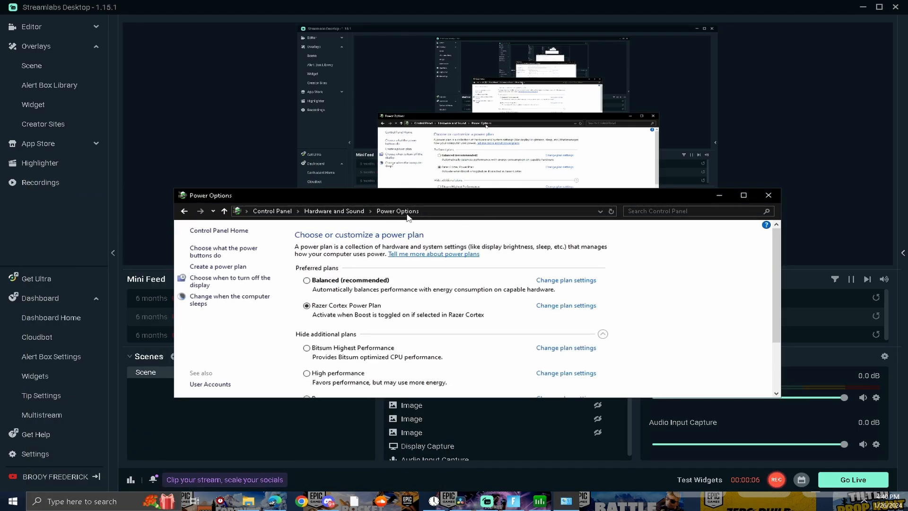
pyautogui.scroll(-3)
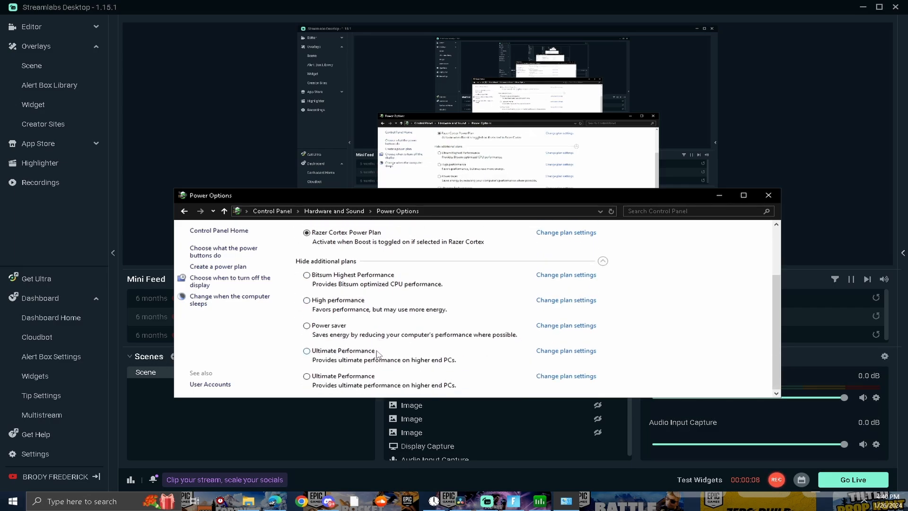
pyautogui.moveTo(360, 357)
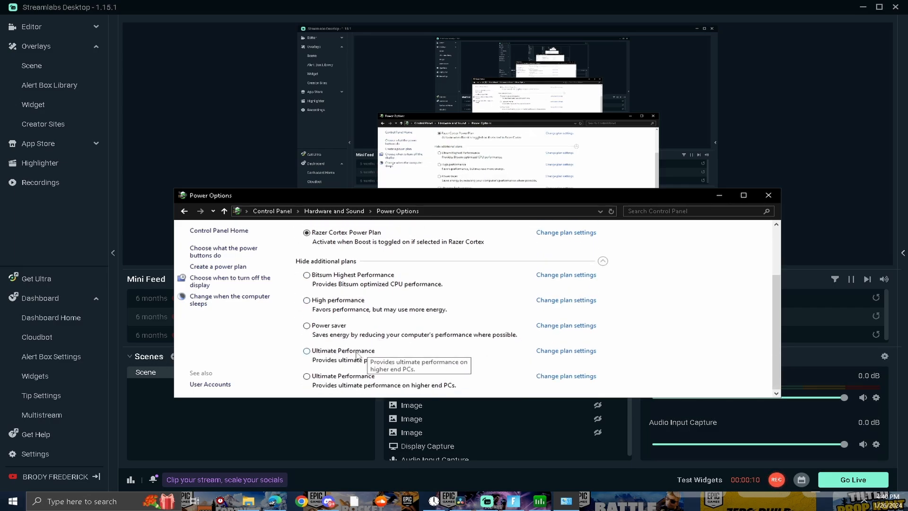
pyautogui.click(307, 351)
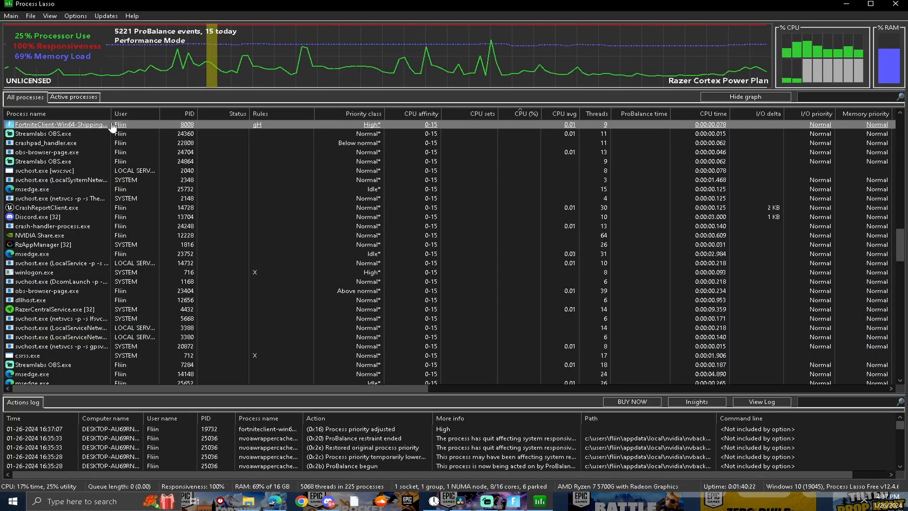
# - Assign the Ultimate Performance power profile to the Fortnite client and dismiss the Pro-license notice
pyautogui.rightClick(58, 124)
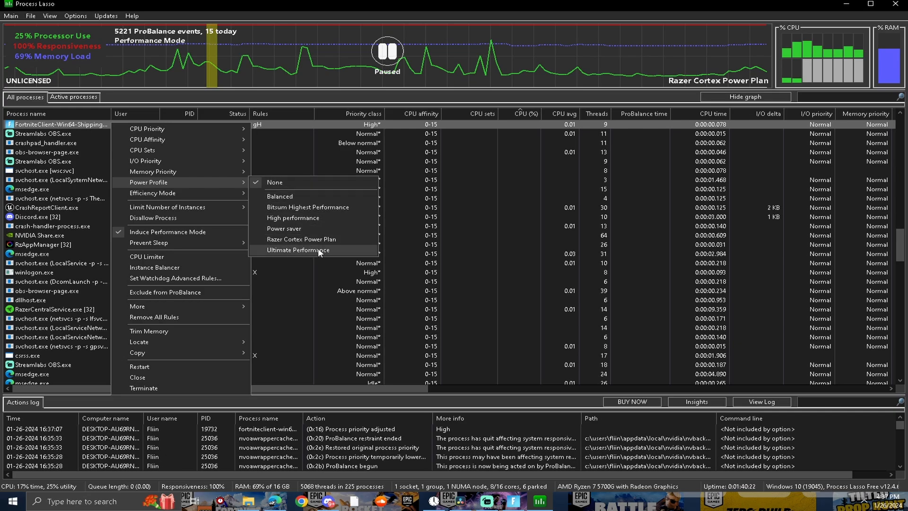
pyautogui.click(298, 250)
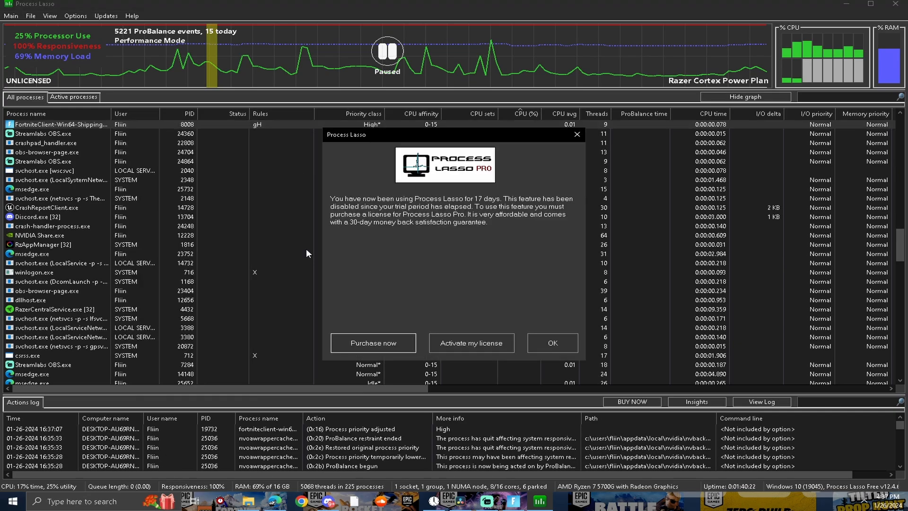
pyautogui.click(552, 342)
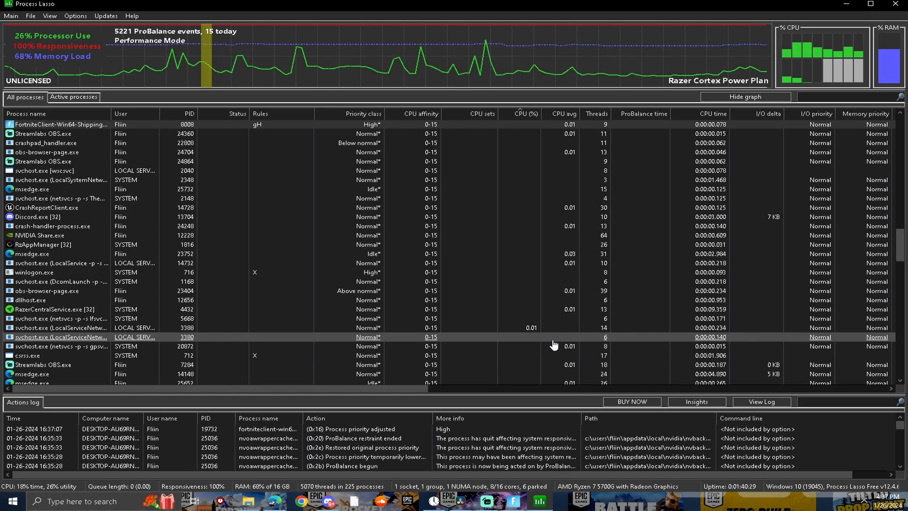
pyautogui.click(75, 16)
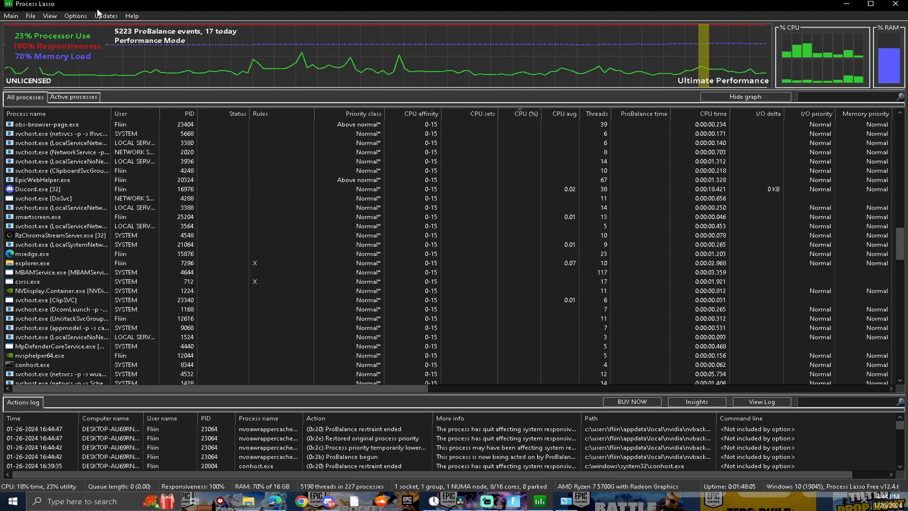
# - Set the governor's refresh interval to 5 seconds in Options > General
pyautogui.click(75, 16)
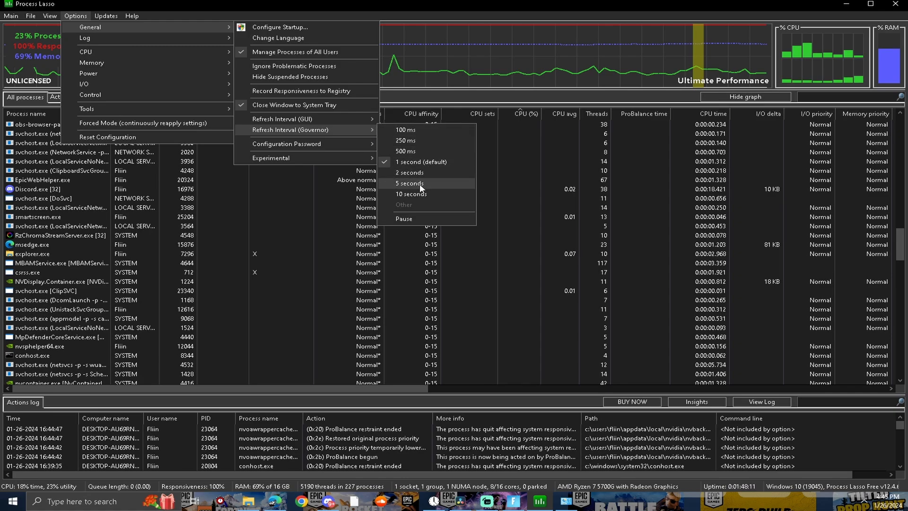
pyautogui.click(411, 183)
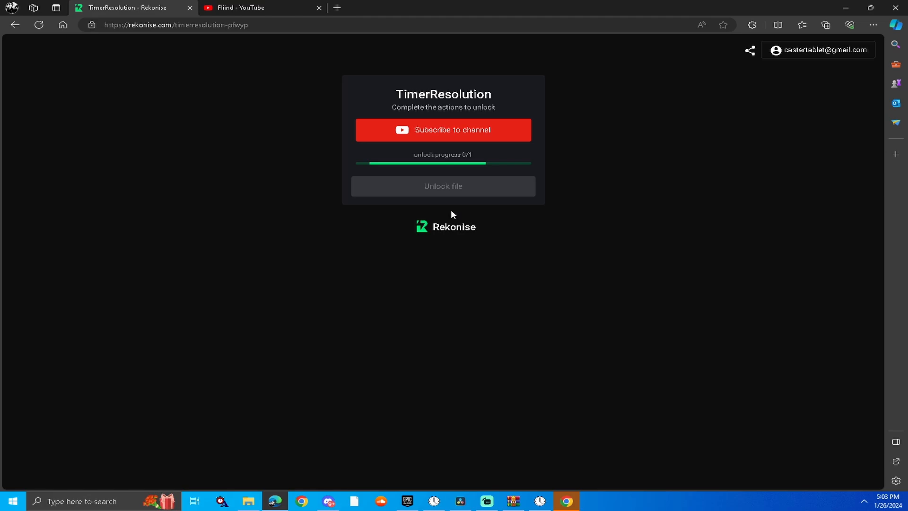
# - Unlock and download TimerResolution, then launch TimerResolution.exe from the zip in WinRAR
pyautogui.click(443, 129)
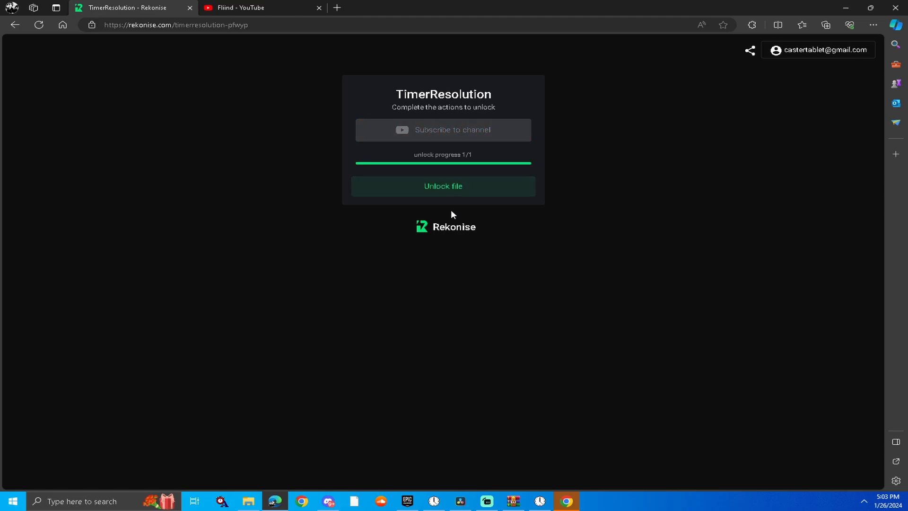
pyautogui.click(442, 186)
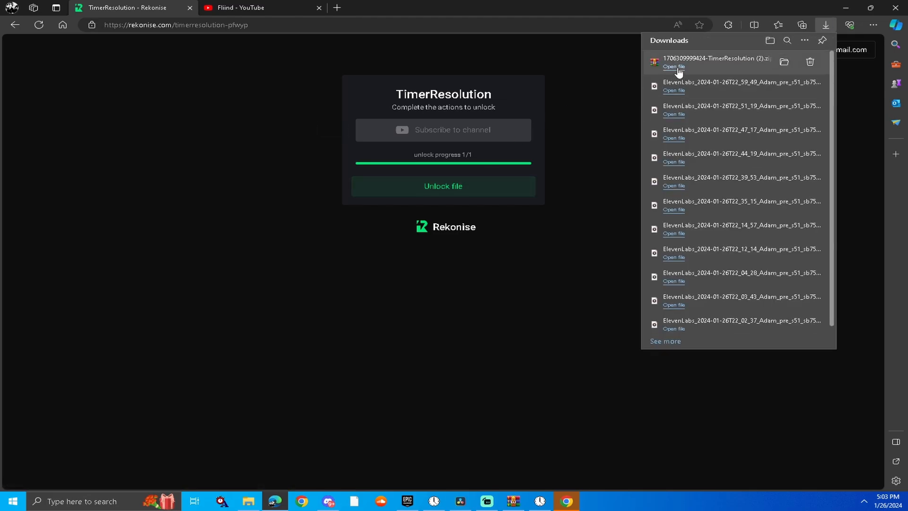
pyautogui.click(673, 66)
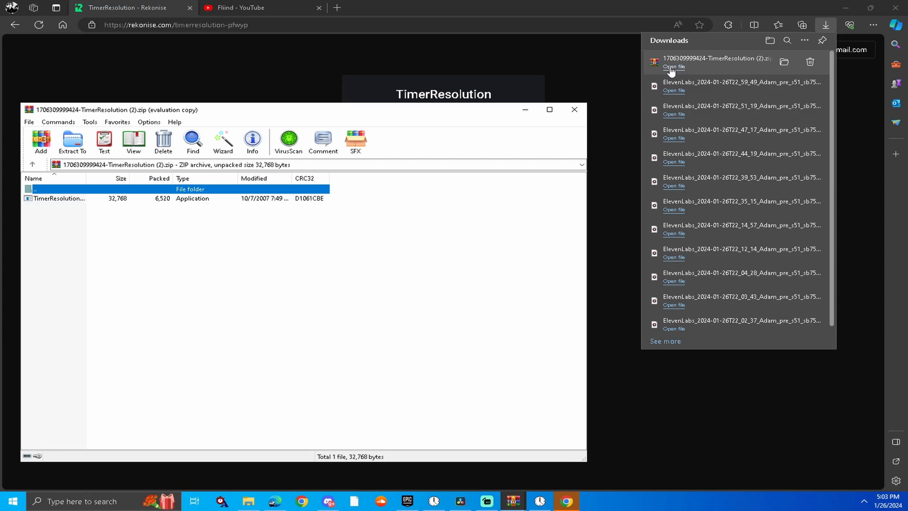
pyautogui.click(674, 66)
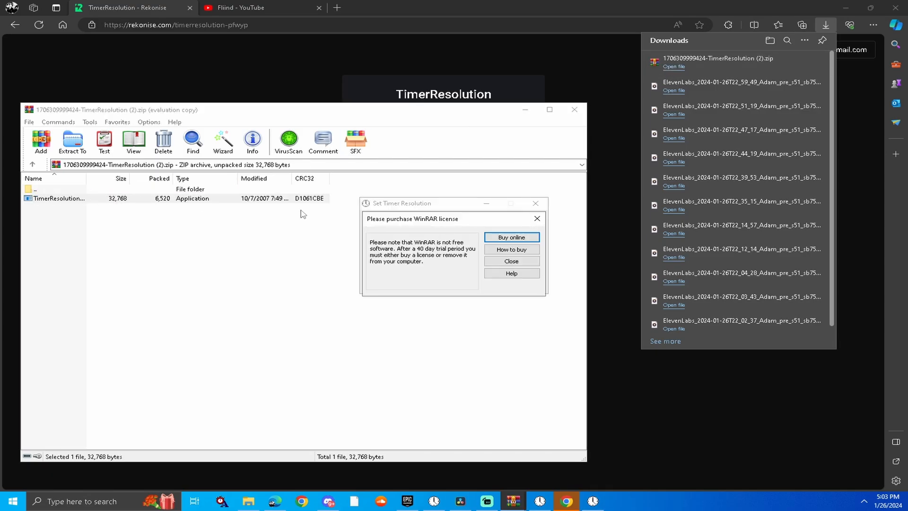